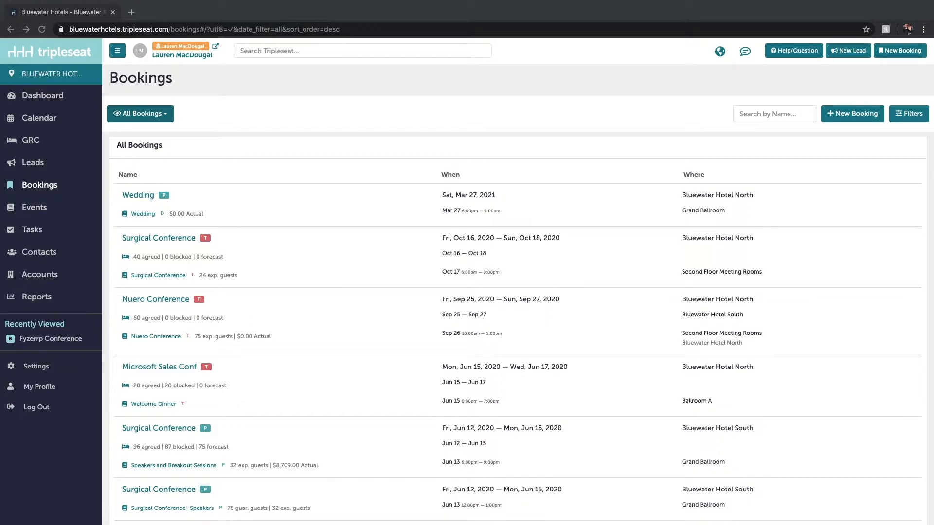
{"action": "mouse_move", "coordinate": [51, 188]}
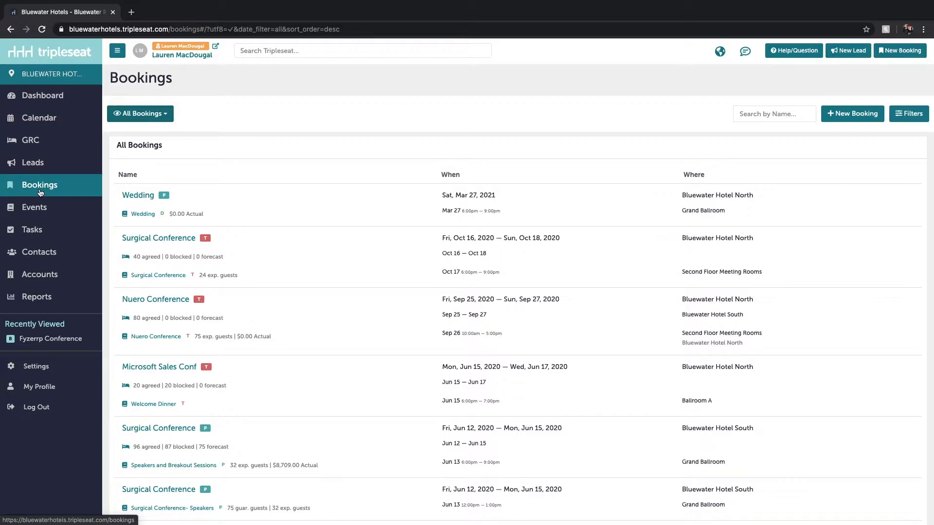
{"action": "mouse_move", "coordinate": [246, 138]}
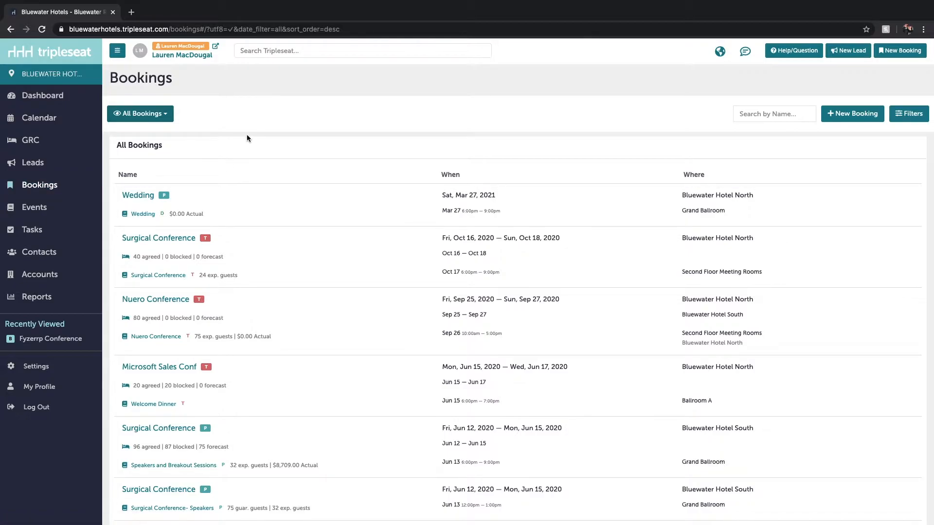
{"action": "mouse_move", "coordinate": [227, 144]}
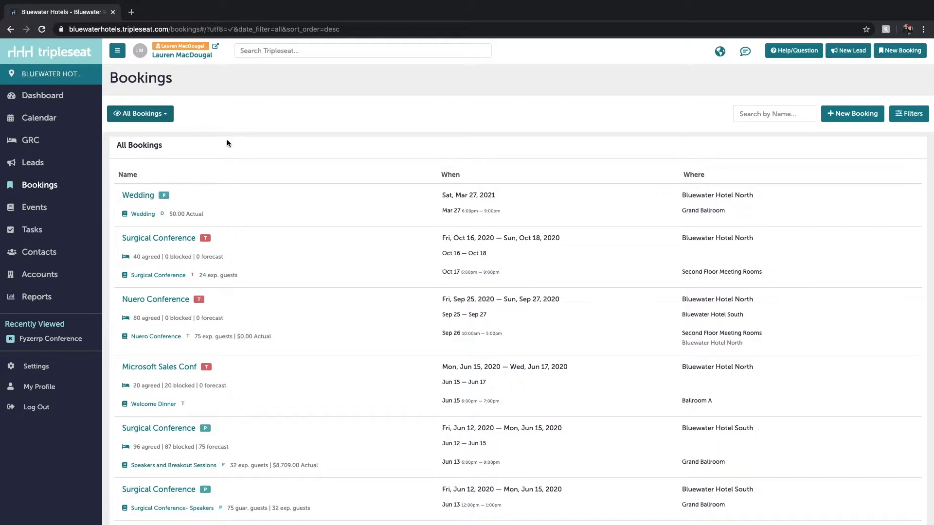
Step: Filter bookings by a custom date range from May 11 to May 29, 2020
{"action": "left_click", "coordinate": [140, 114]}
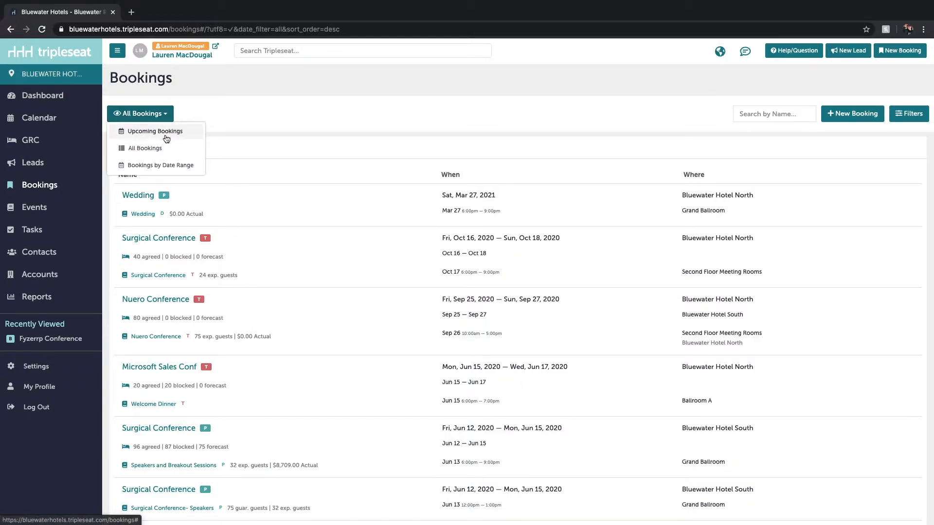
{"action": "mouse_move", "coordinate": [144, 148]}
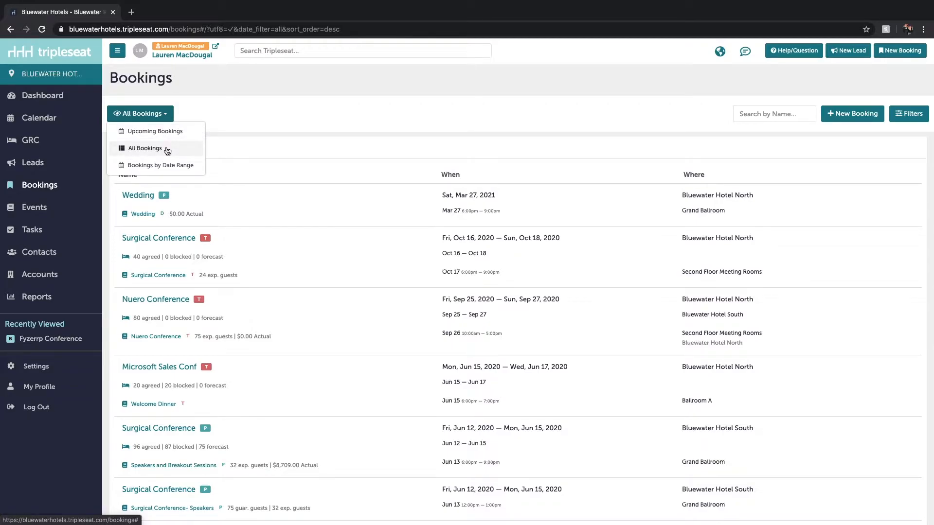
{"action": "mouse_move", "coordinate": [161, 164]}
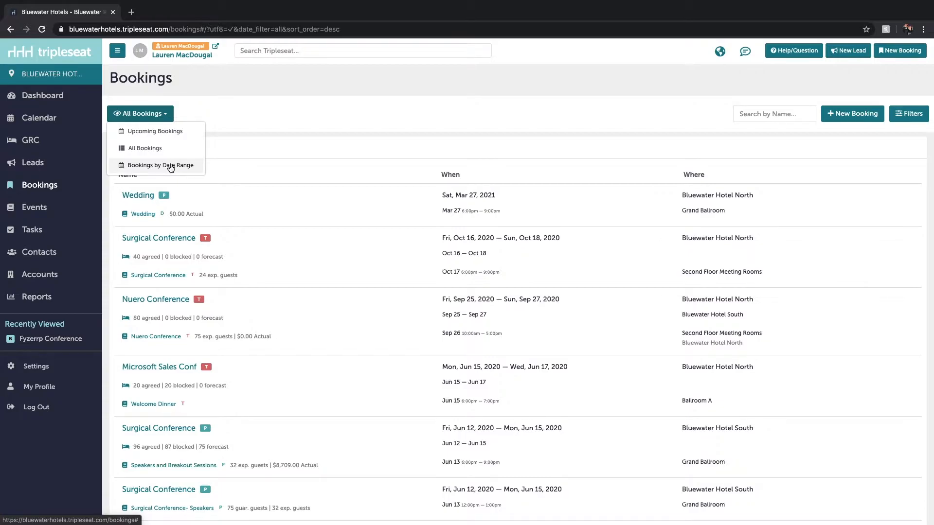
{"action": "left_click", "coordinate": [159, 165]}
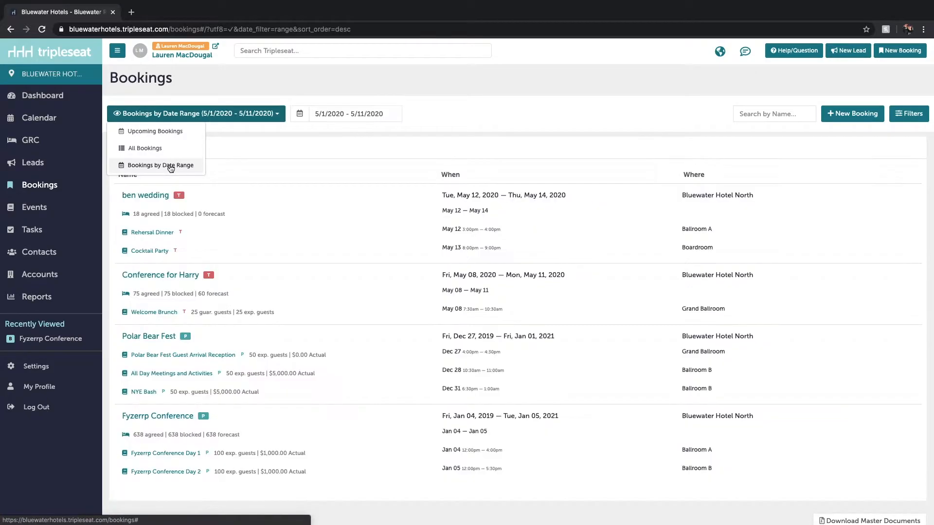
{"action": "left_click", "coordinate": [354, 114]}
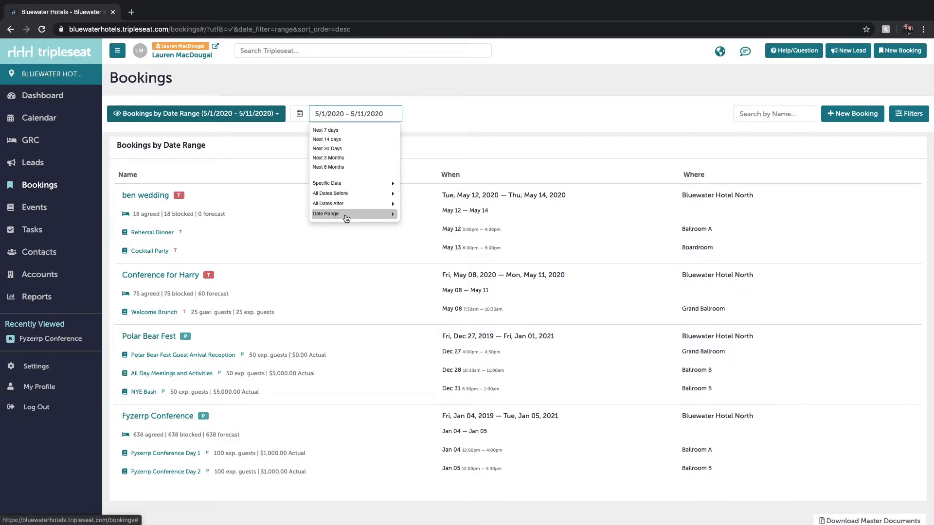
{"action": "left_click", "coordinate": [325, 214]}
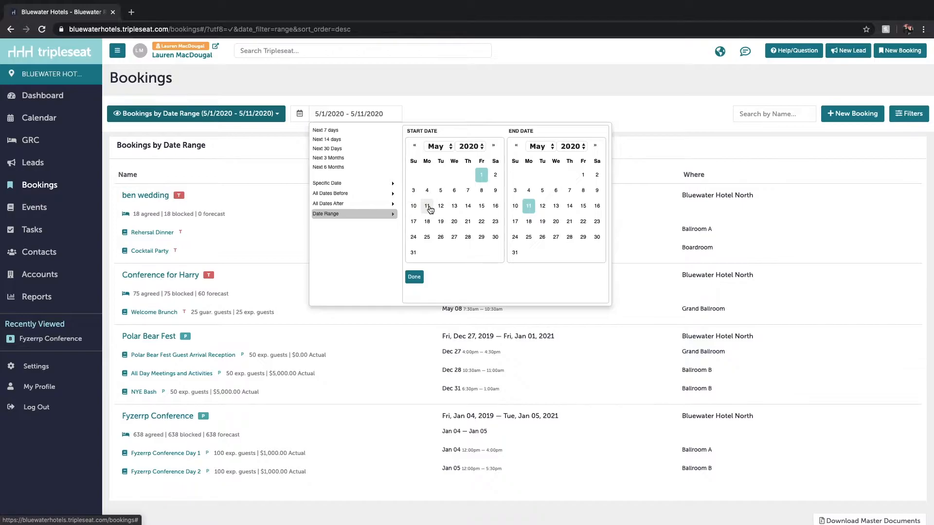
{"action": "left_click", "coordinate": [582, 237]}
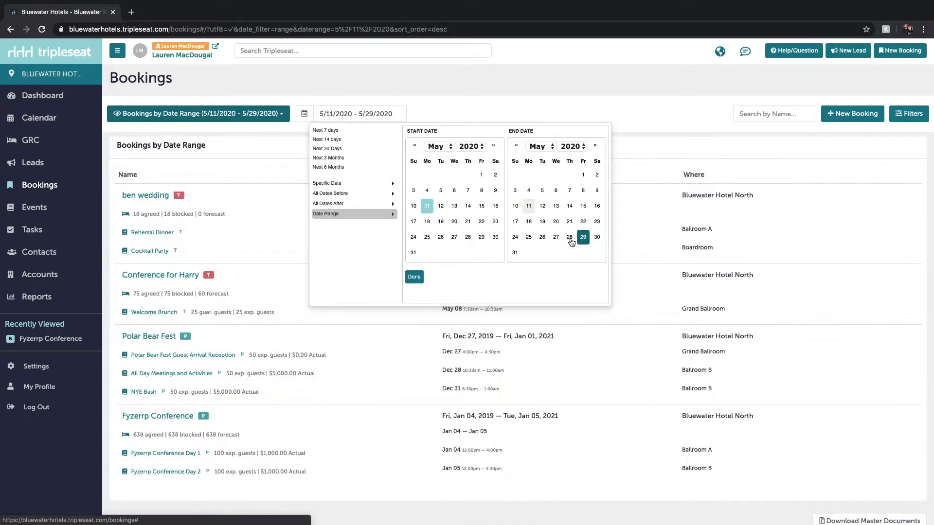
{"action": "left_click", "coordinate": [414, 276]}
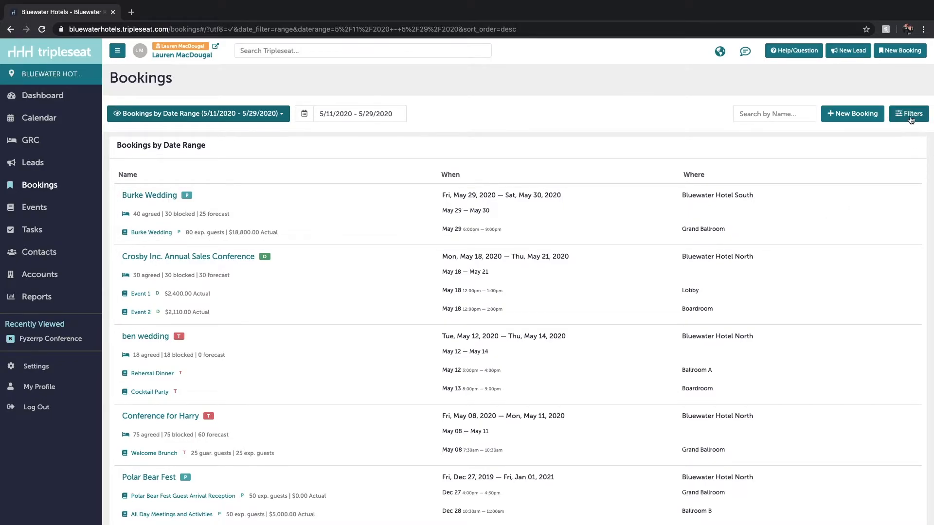
{"action": "left_click", "coordinate": [908, 113]}
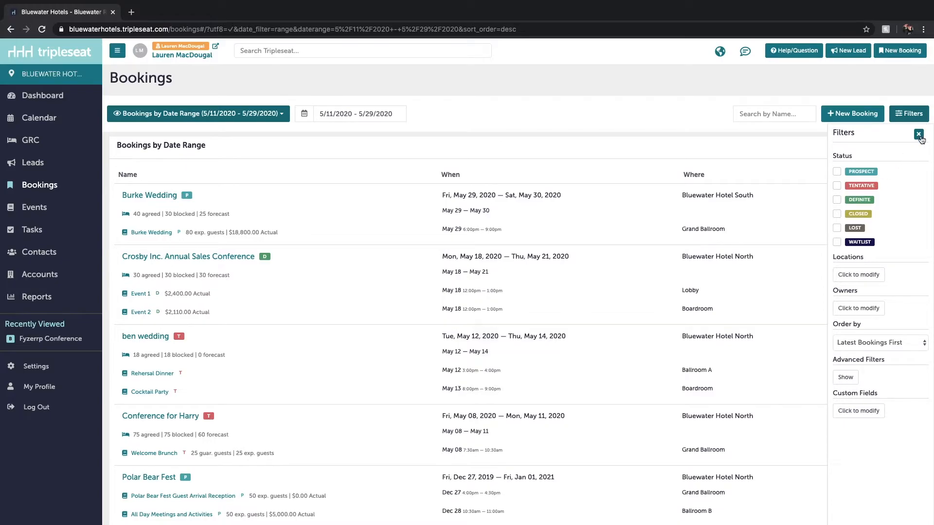
{"action": "left_click", "coordinate": [918, 133]}
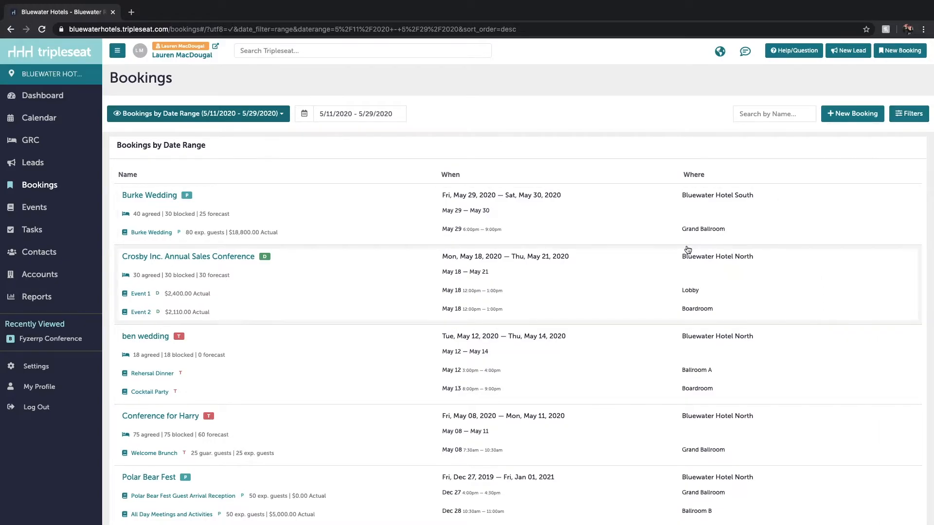
{"action": "scroll", "scroll_direction": "down", "scroll_amount": 3}
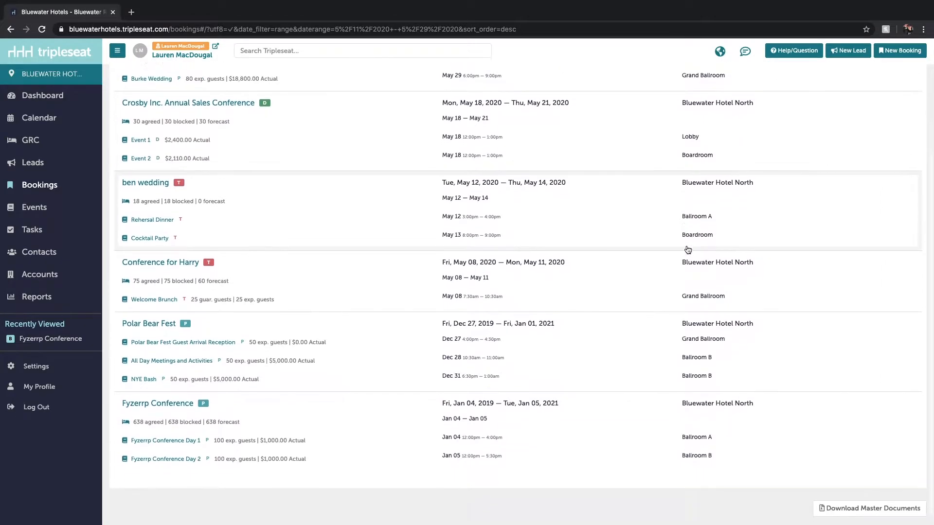
{"action": "scroll", "scroll_direction": "down", "scroll_amount": 3}
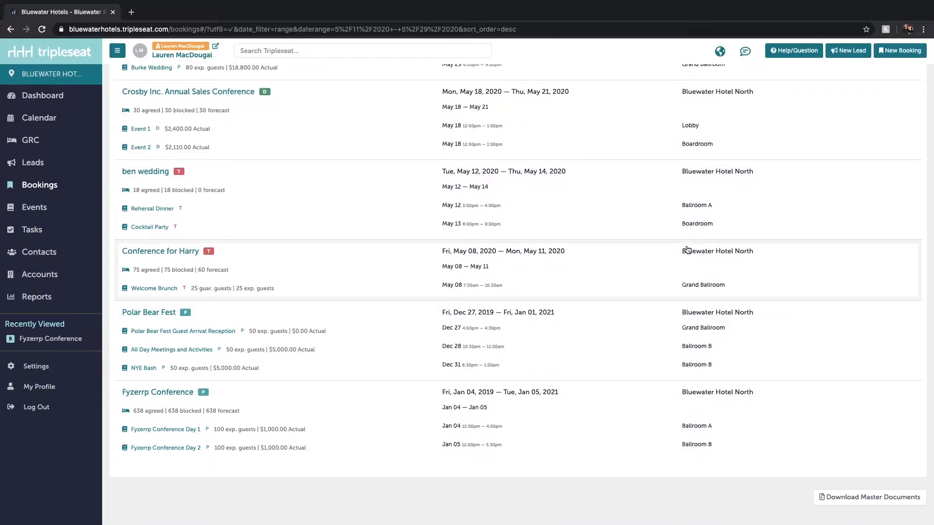
{"action": "mouse_move", "coordinate": [787, 388]}
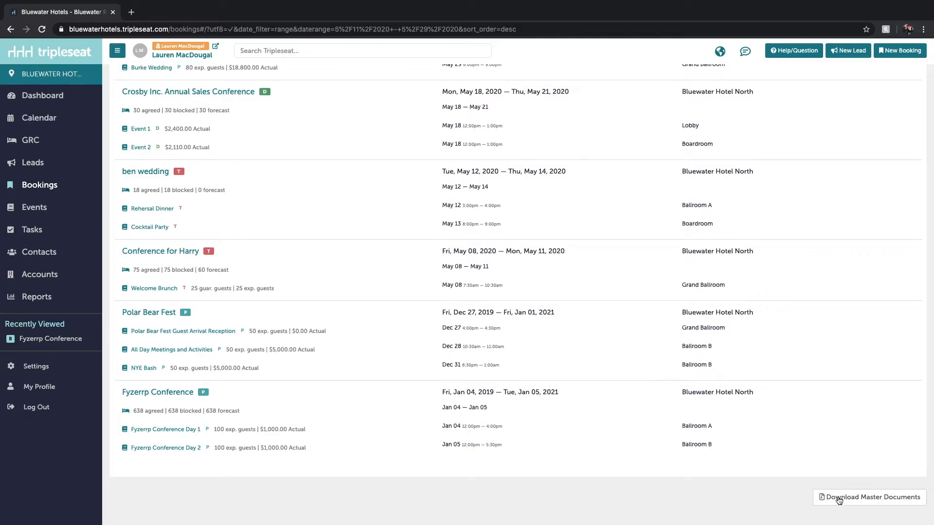
Step: Set the Master Document Export to BEO and Invoice, then close it without downloading
{"action": "left_click", "coordinate": [870, 497]}
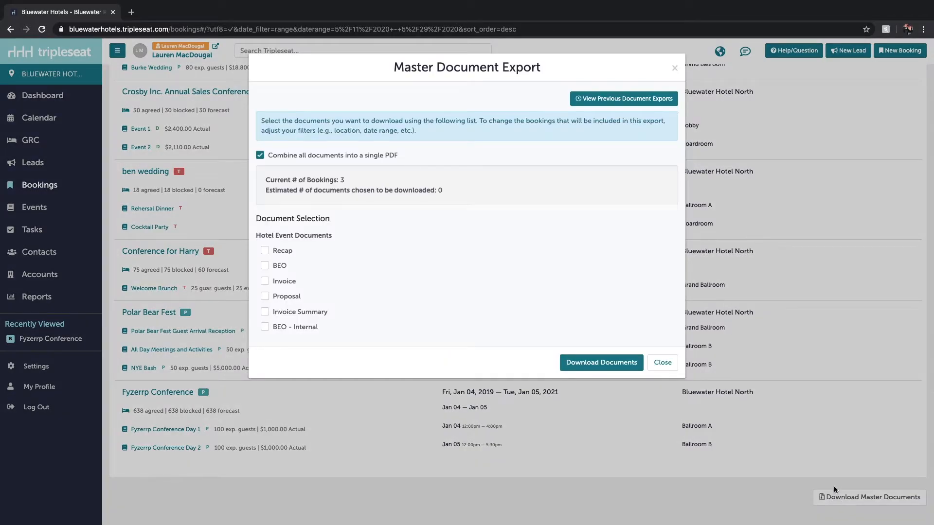
{"action": "mouse_move", "coordinate": [618, 314]}
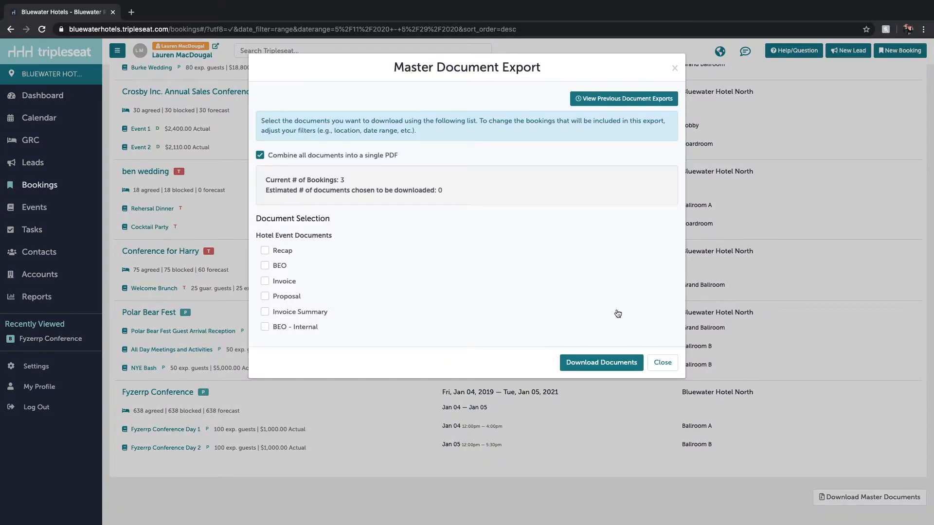
{"action": "mouse_move", "coordinate": [357, 257]}
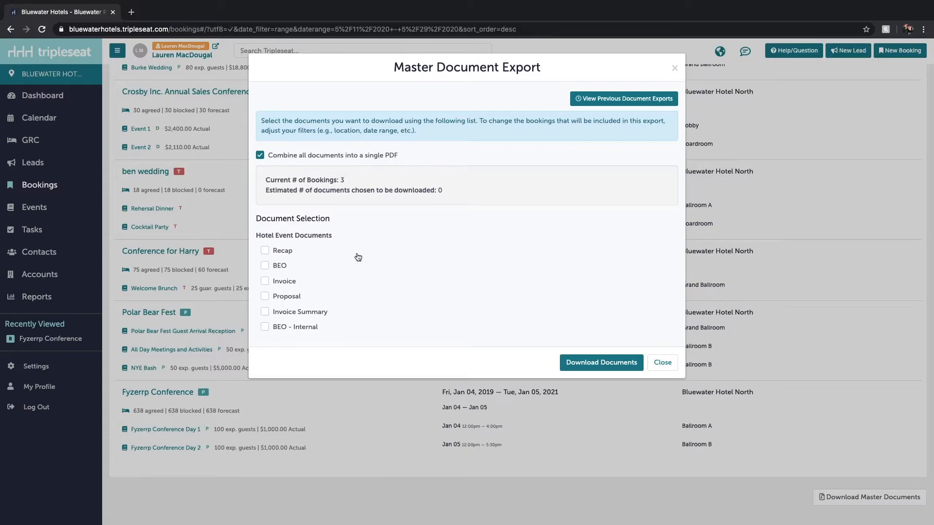
{"action": "mouse_move", "coordinate": [277, 259]}
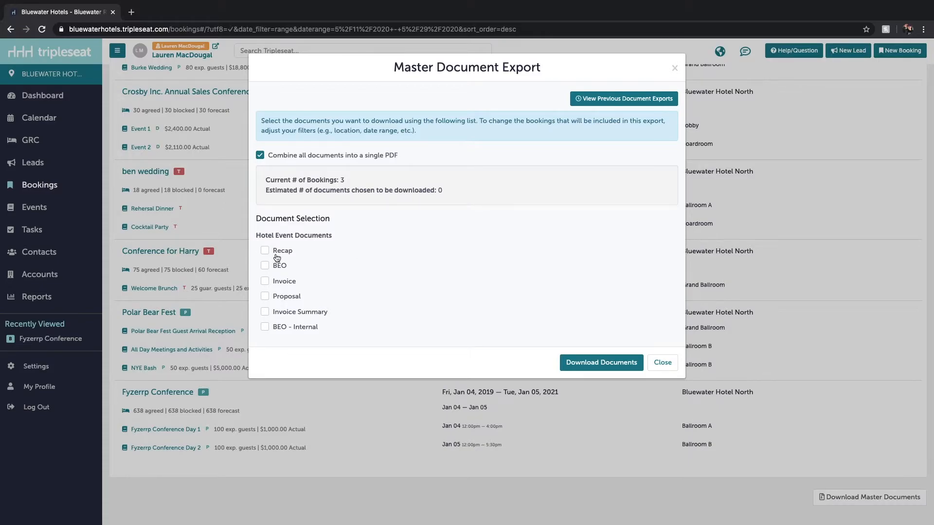
{"action": "left_click", "coordinate": [265, 265]}
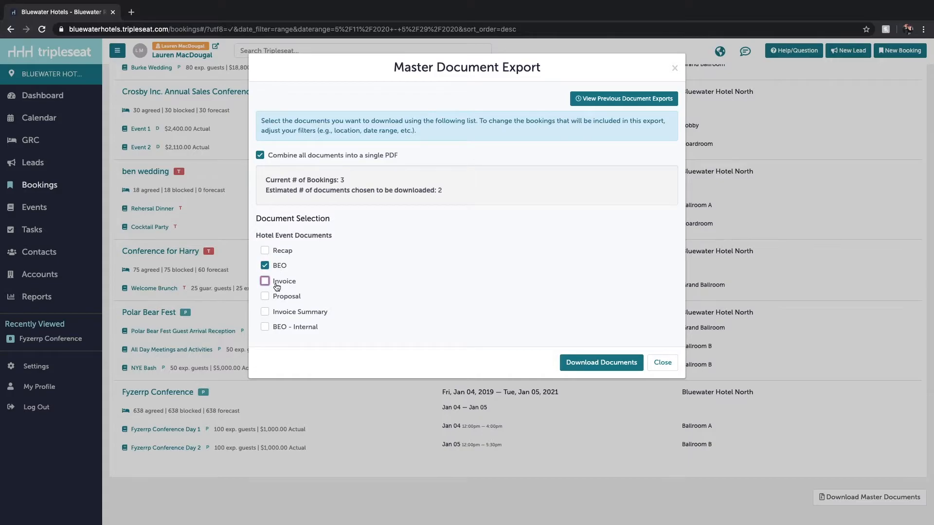
{"action": "left_click", "coordinate": [264, 281]}
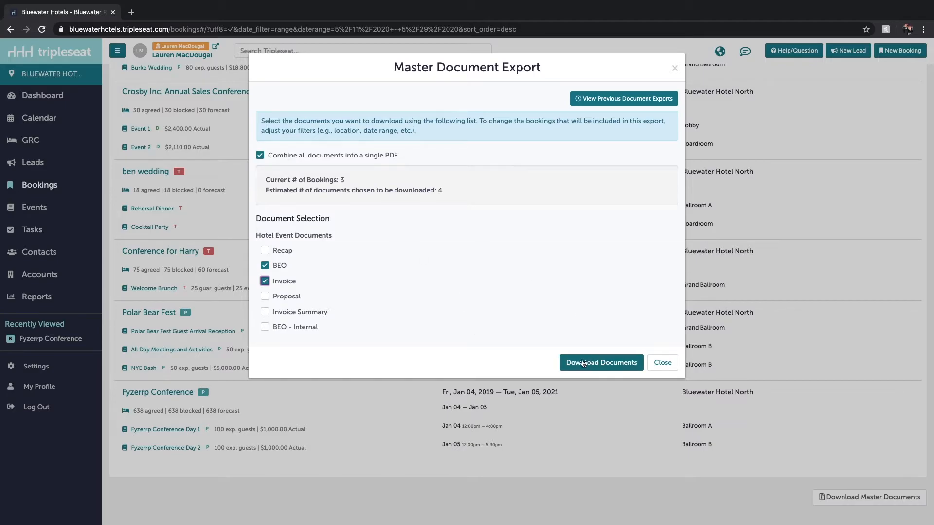
{"action": "mouse_move", "coordinate": [411, 290]}
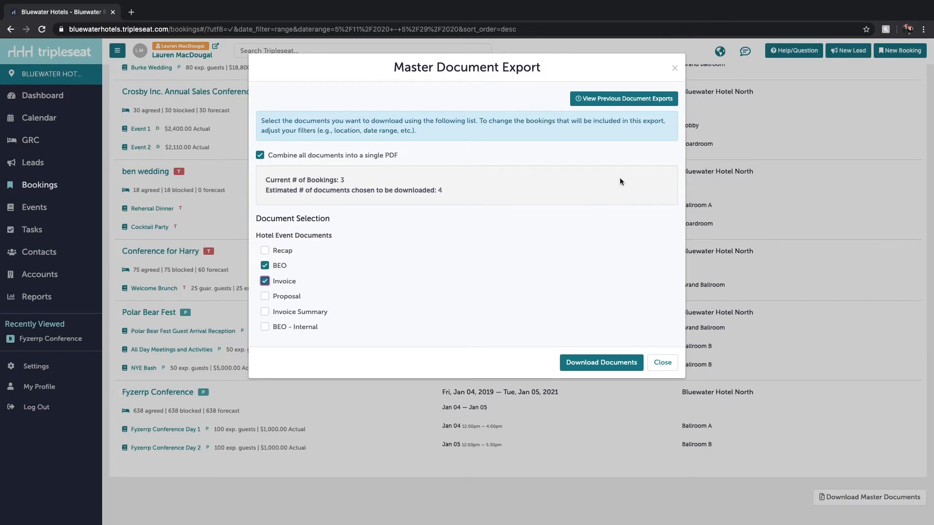
{"action": "mouse_move", "coordinate": [657, 138]}
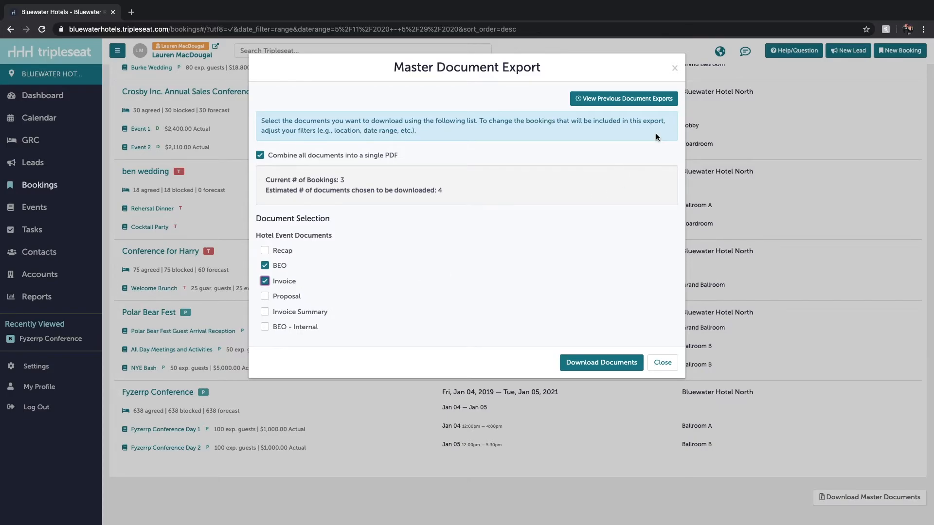
{"action": "mouse_move", "coordinate": [674, 70]}
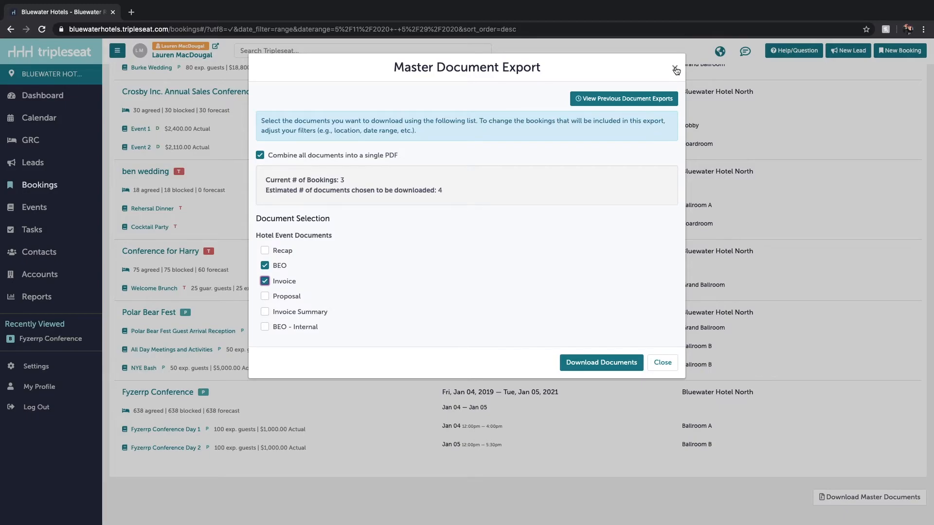
{"action": "left_click", "coordinate": [676, 70]}
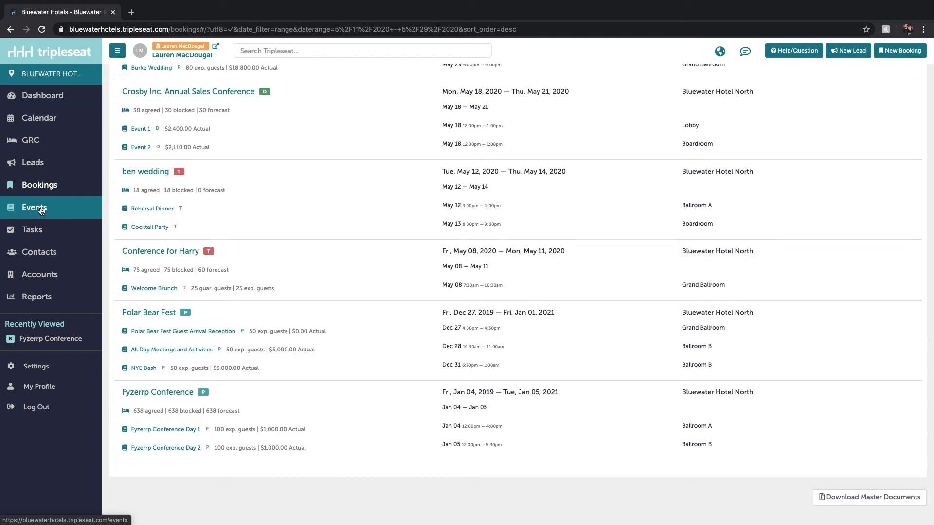
Step: Show the upcoming Events list, toggle the filter panel, and scroll to Download Documents
{"action": "left_click", "coordinate": [34, 207]}
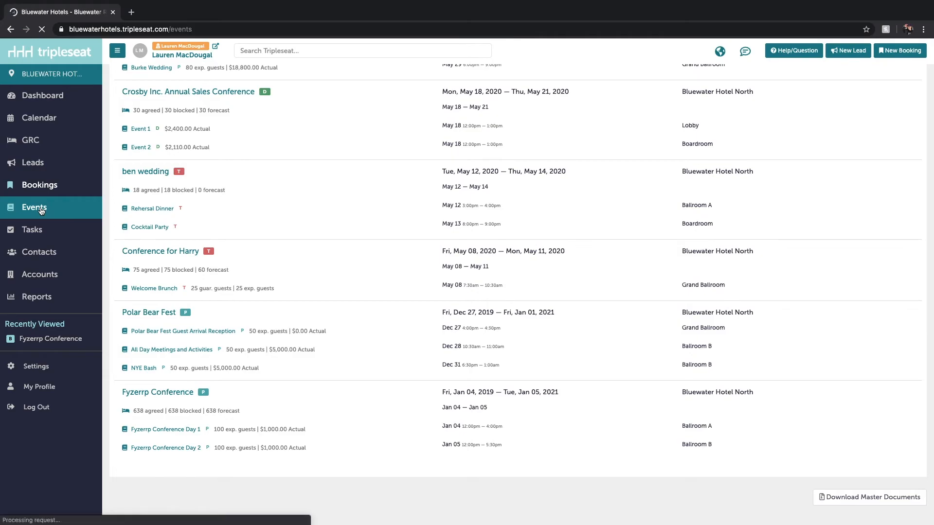
{"action": "left_click", "coordinate": [34, 207]}
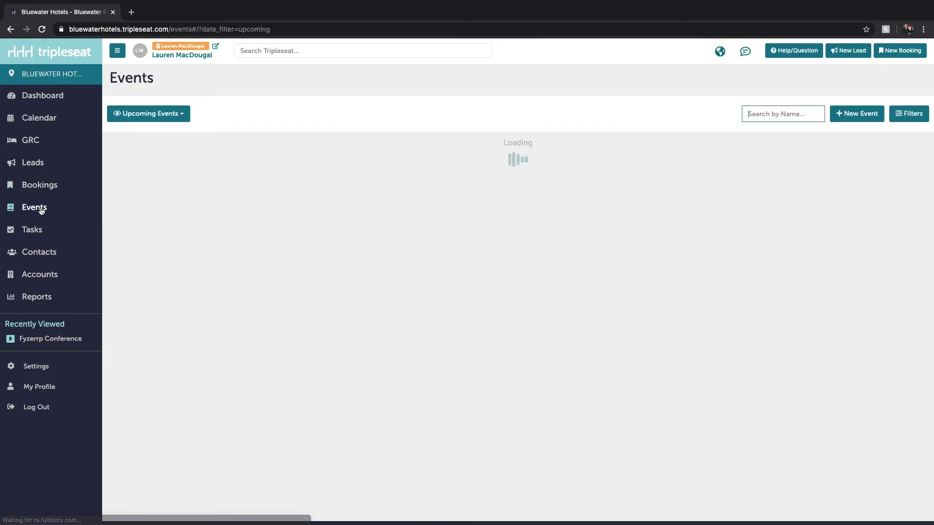
{"action": "left_click", "coordinate": [148, 114]}
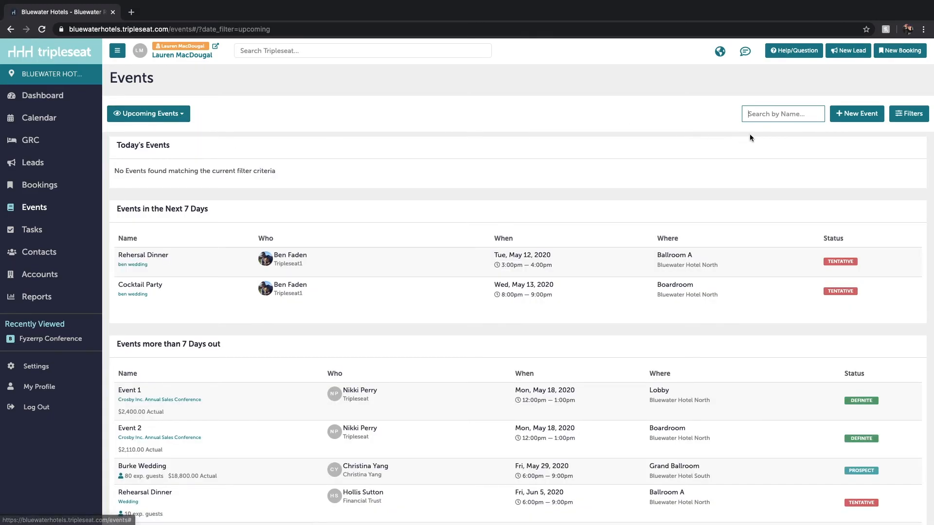
{"action": "left_click", "coordinate": [909, 114]}
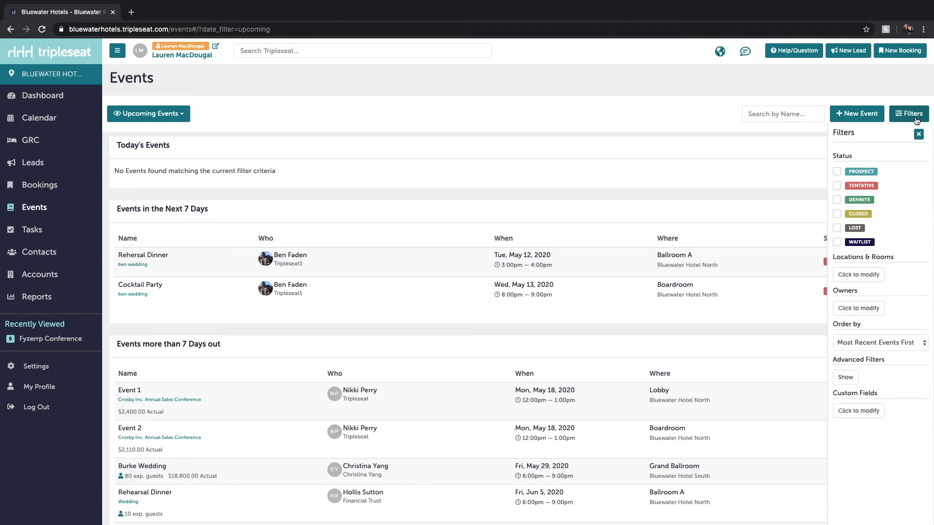
{"action": "left_click", "coordinate": [919, 134]}
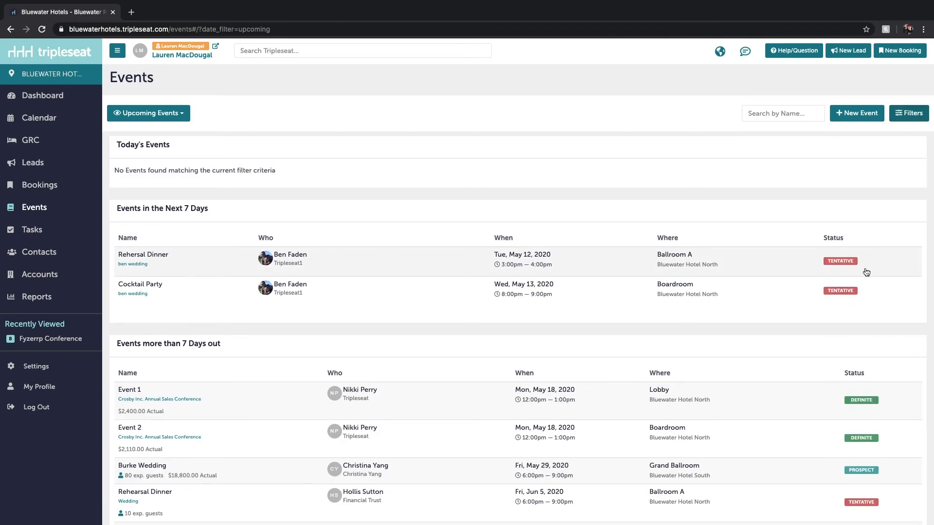
{"action": "scroll", "scroll_direction": "down", "scroll_amount": 3}
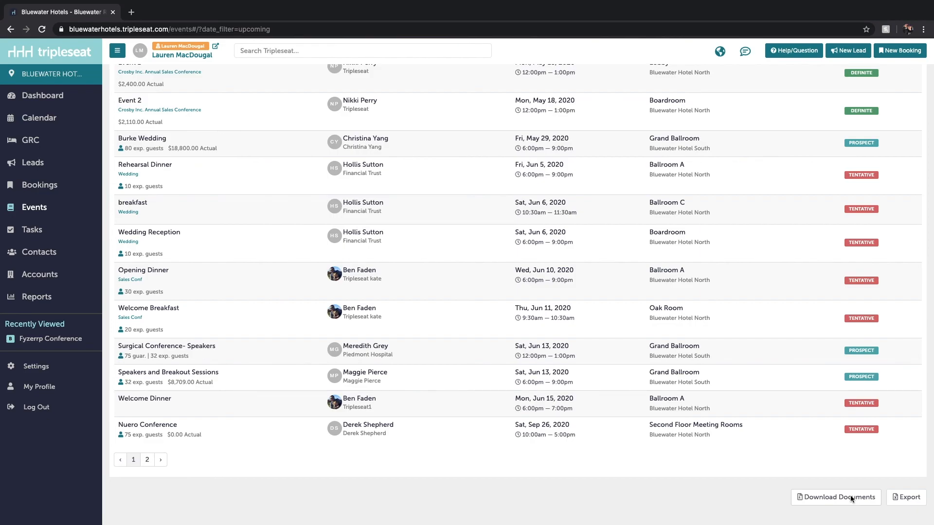
{"action": "mouse_move", "coordinate": [786, 61]}
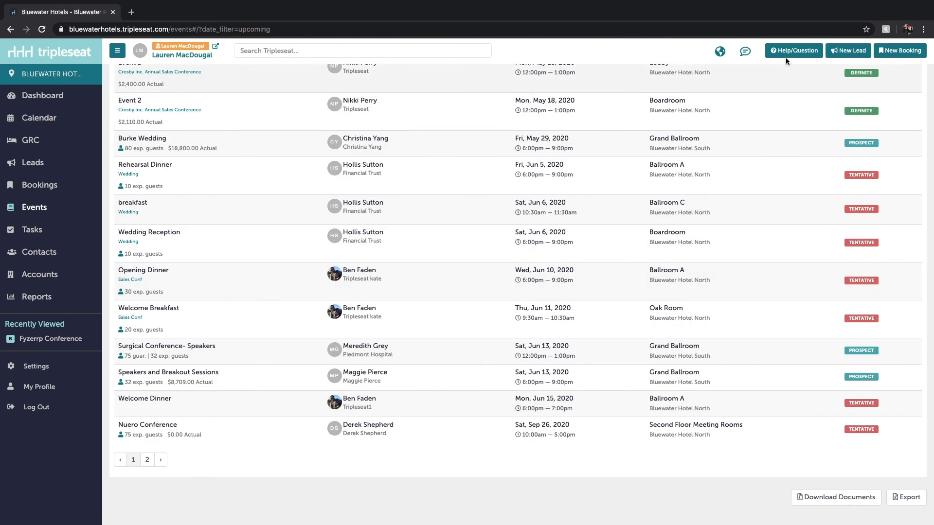
{"action": "mouse_move", "coordinate": [782, 179]}
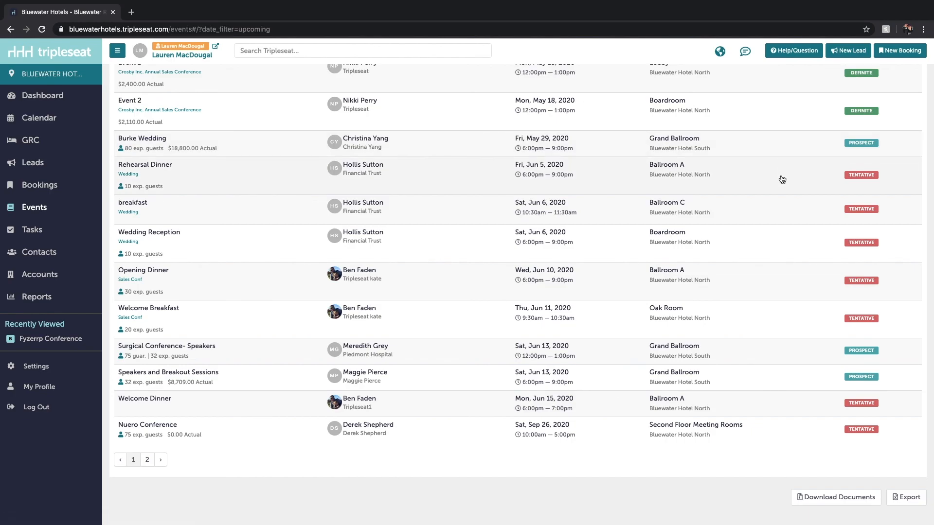